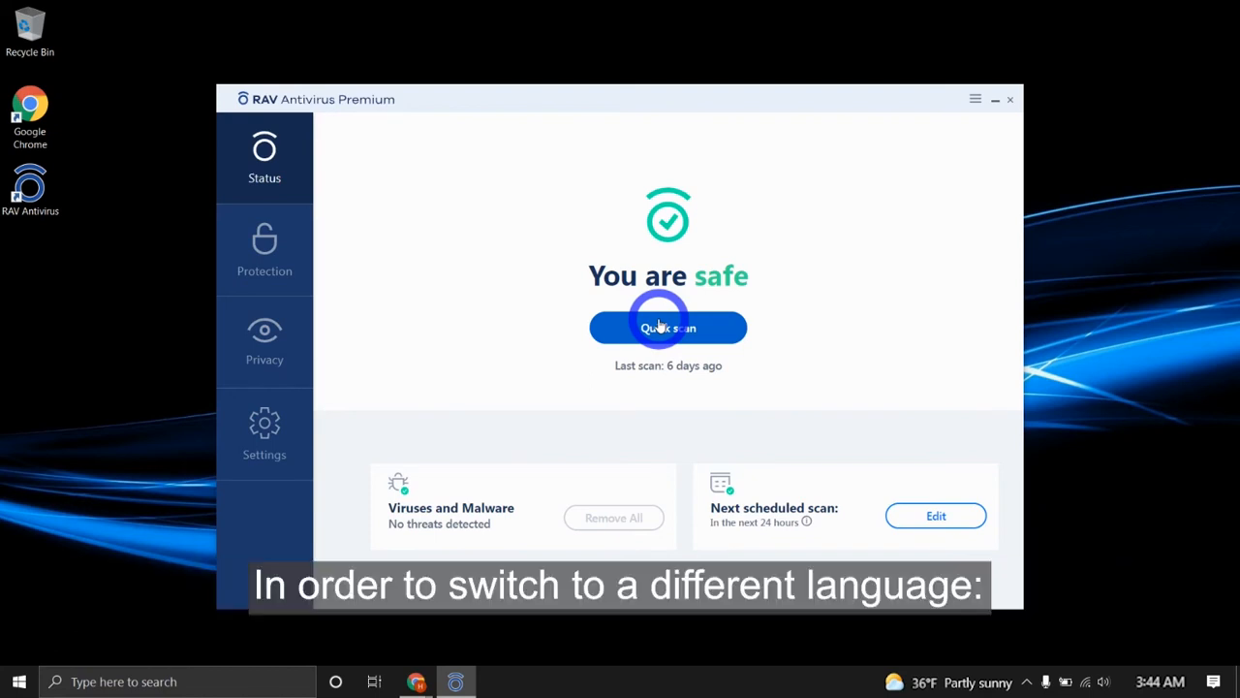
mouse_move(386, 395)
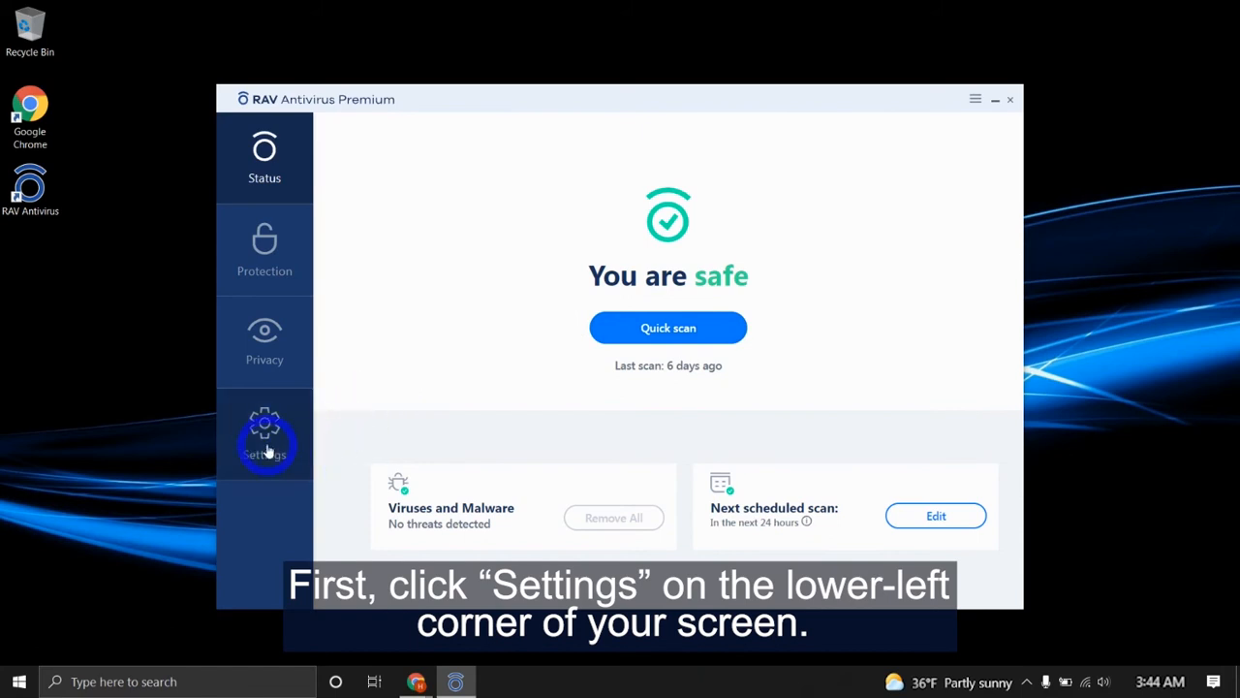
Open RAV Antivirus Settings to show General Settings with Display Language set to English
click(264, 437)
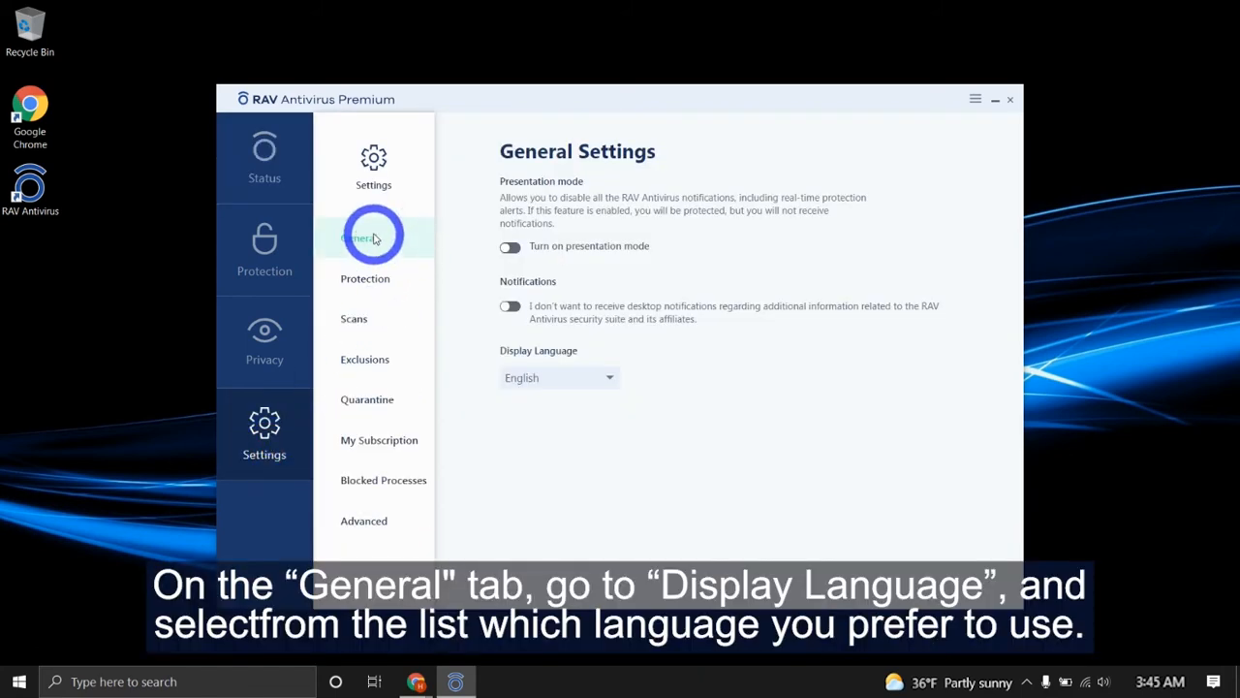
Set Display Language to Italian and return to the Stato status screen
click(559, 377)
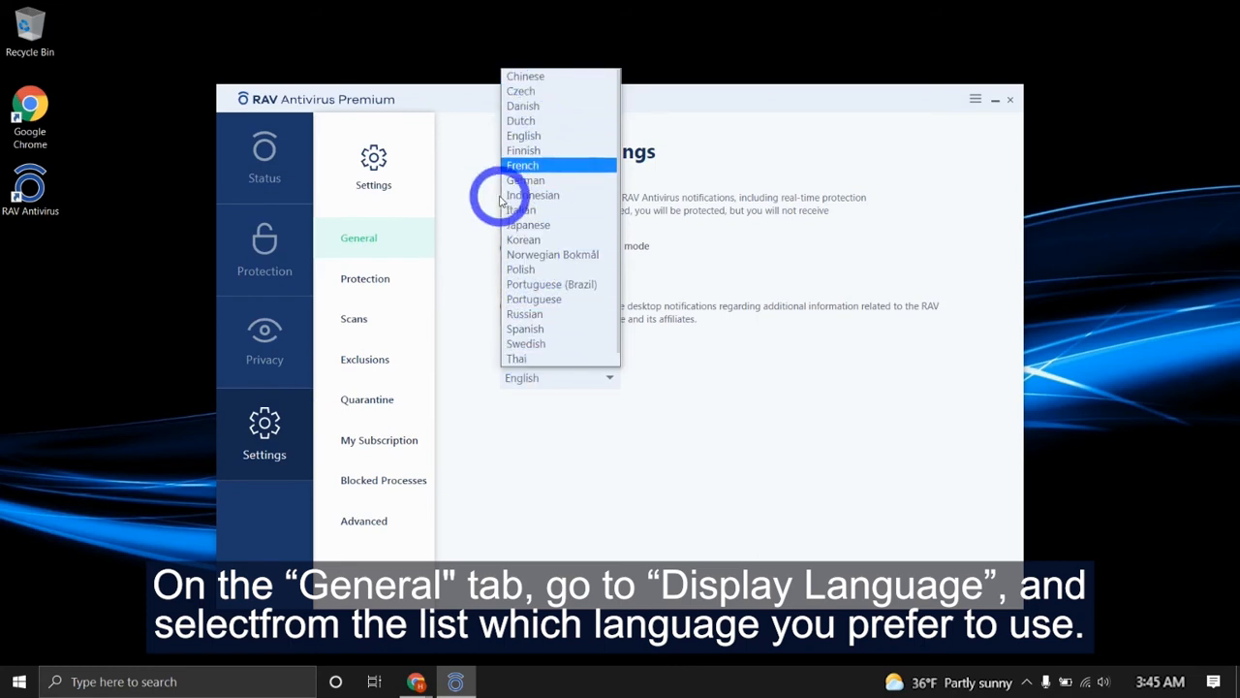
click(520, 211)
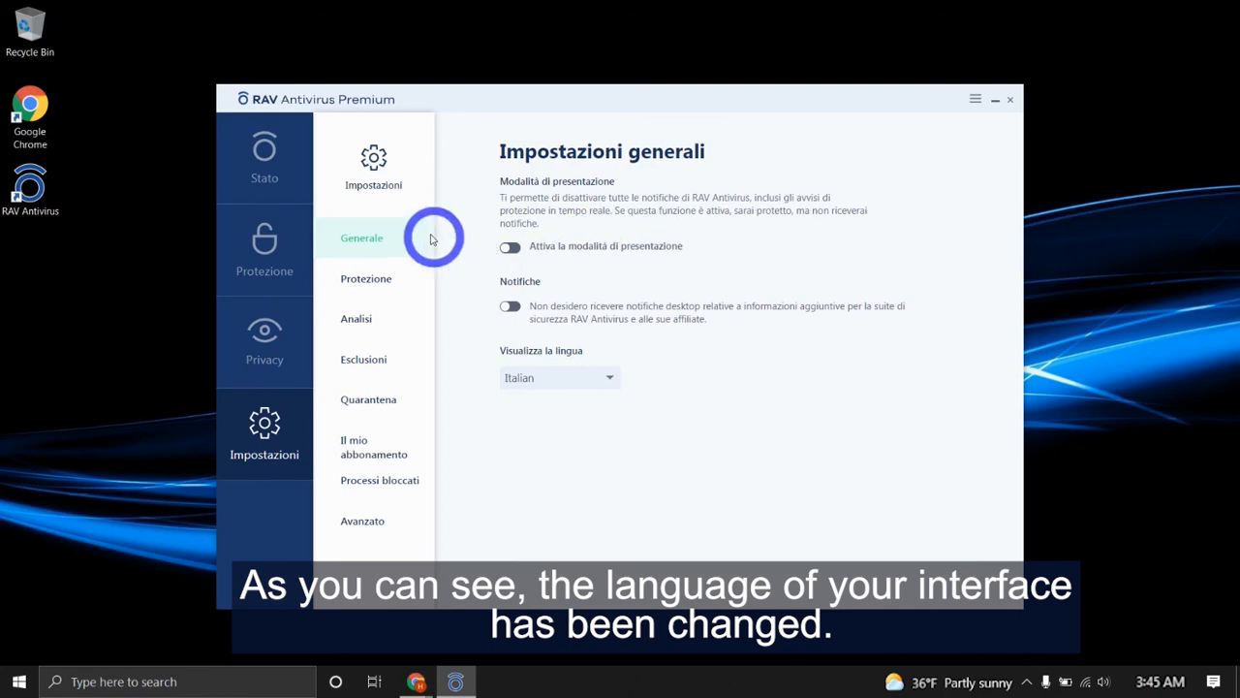
click(265, 160)
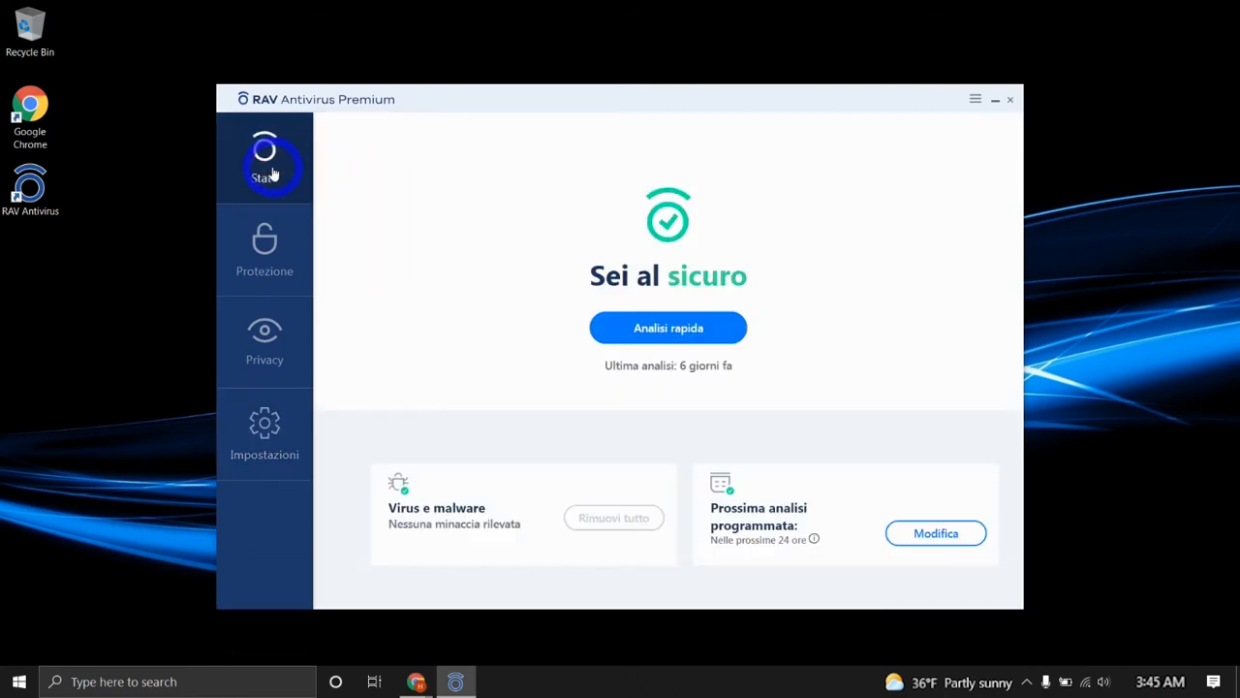